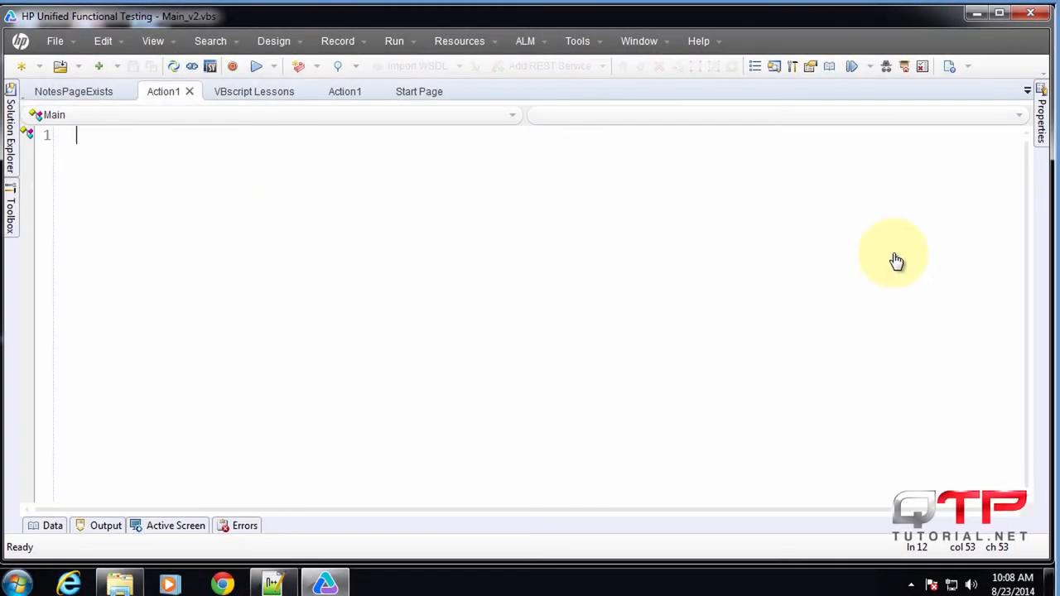
pyautogui.moveTo(422, 229)
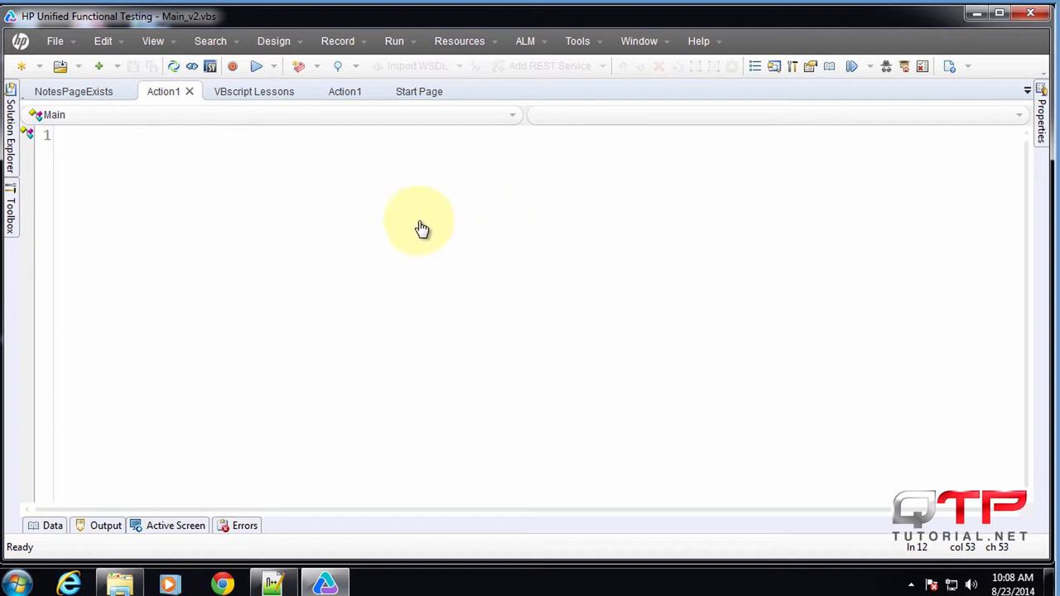
pyautogui.moveTo(212, 133)
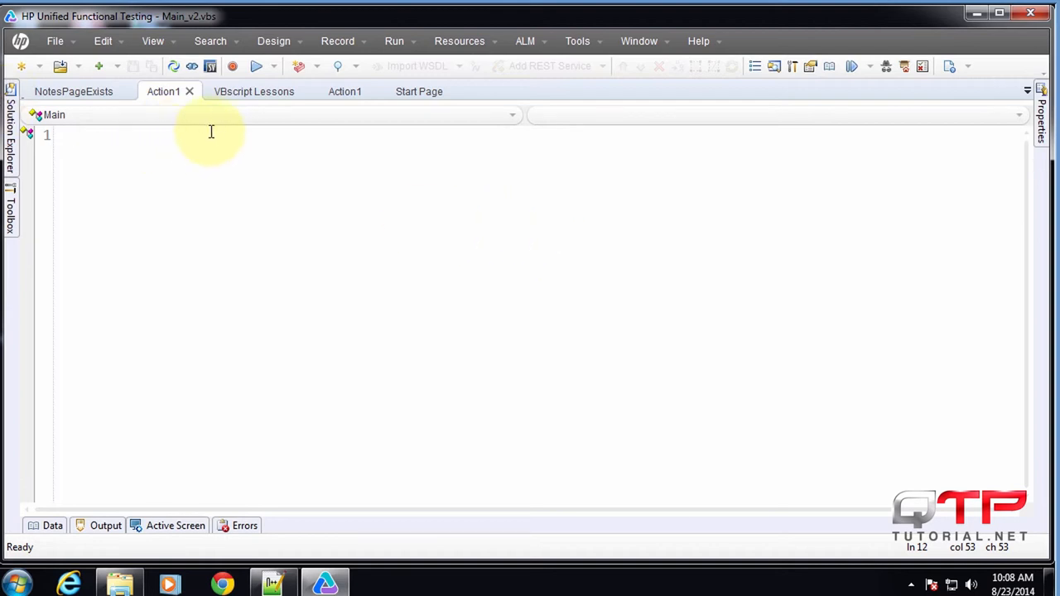
pyautogui.moveTo(213, 134)
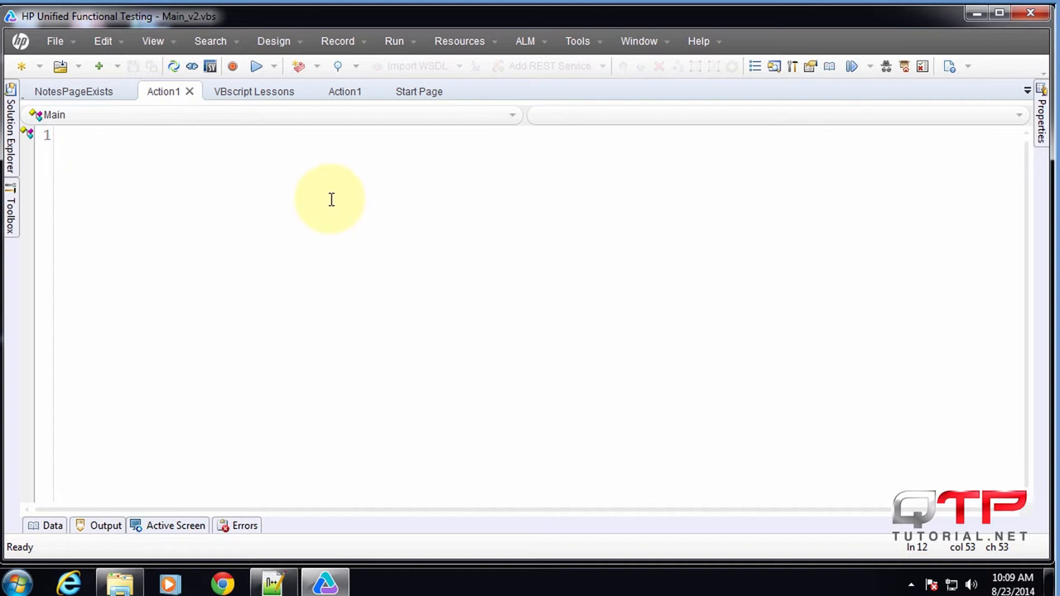
pyautogui.moveTo(298, 157)
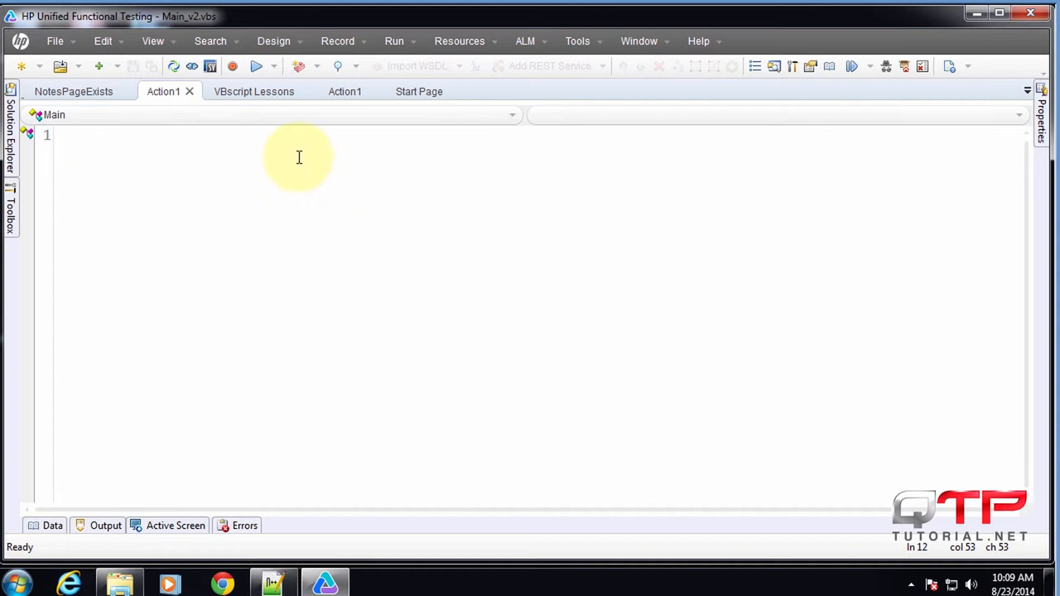
pyautogui.moveTo(285, 159)
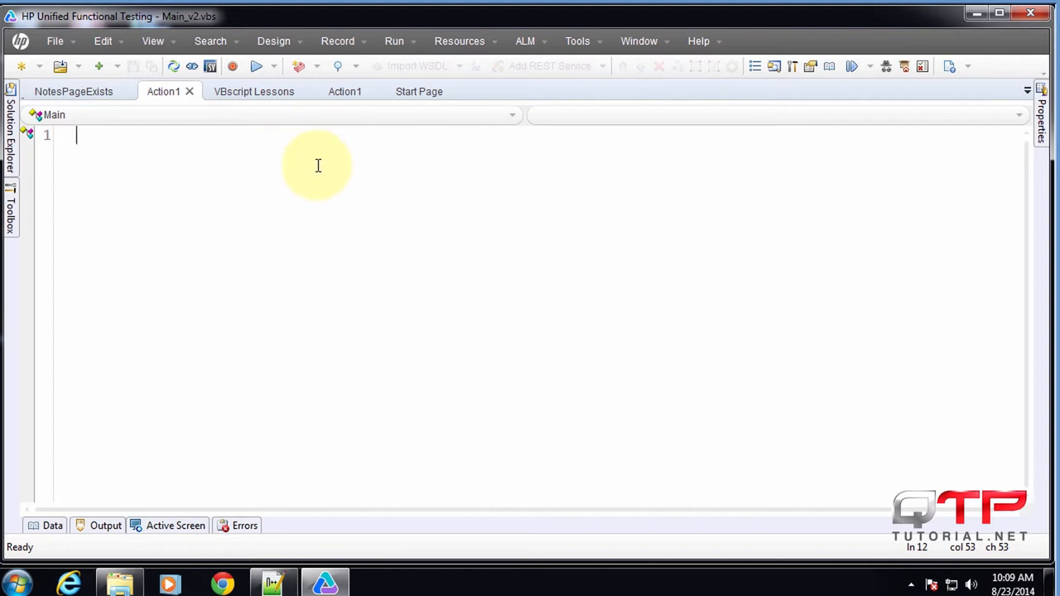
# Write the apostrophe comment 'open the browser and go to login page' as the first line of Action1
pyautogui.write("'")
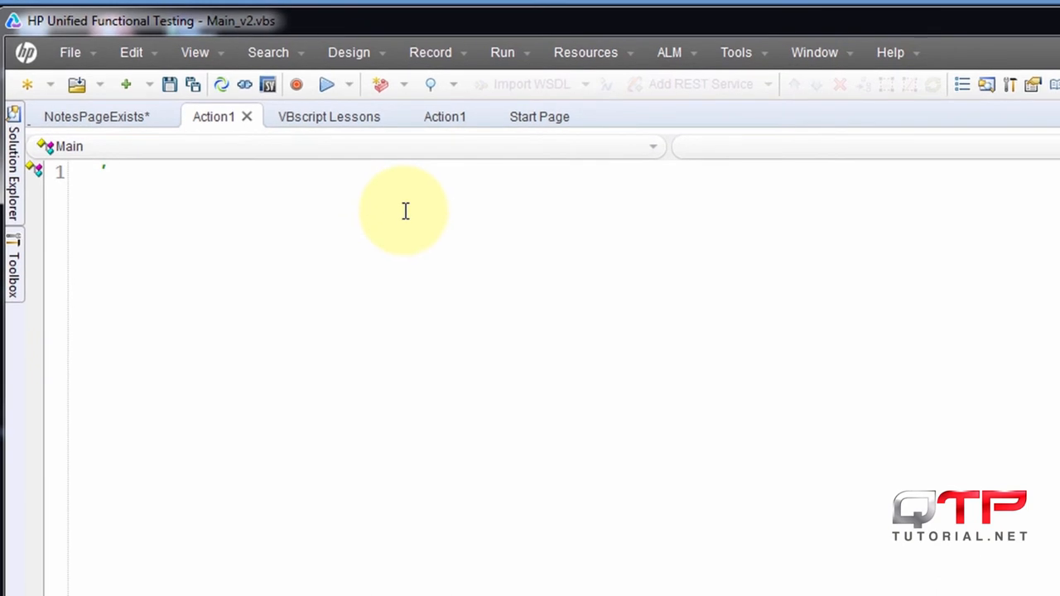
pyautogui.write('open the browser')
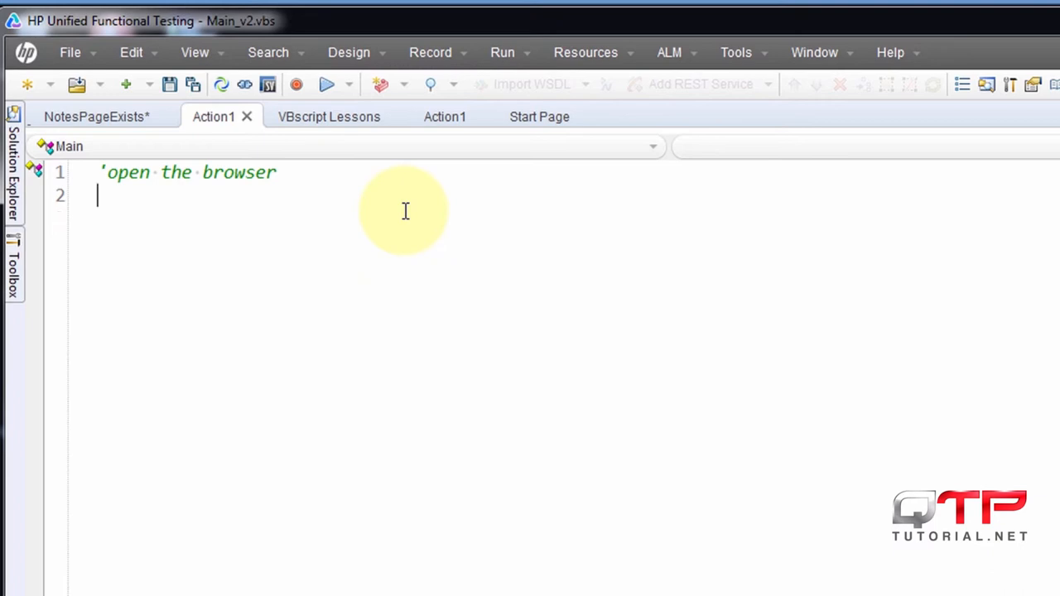
pyautogui.write("'")
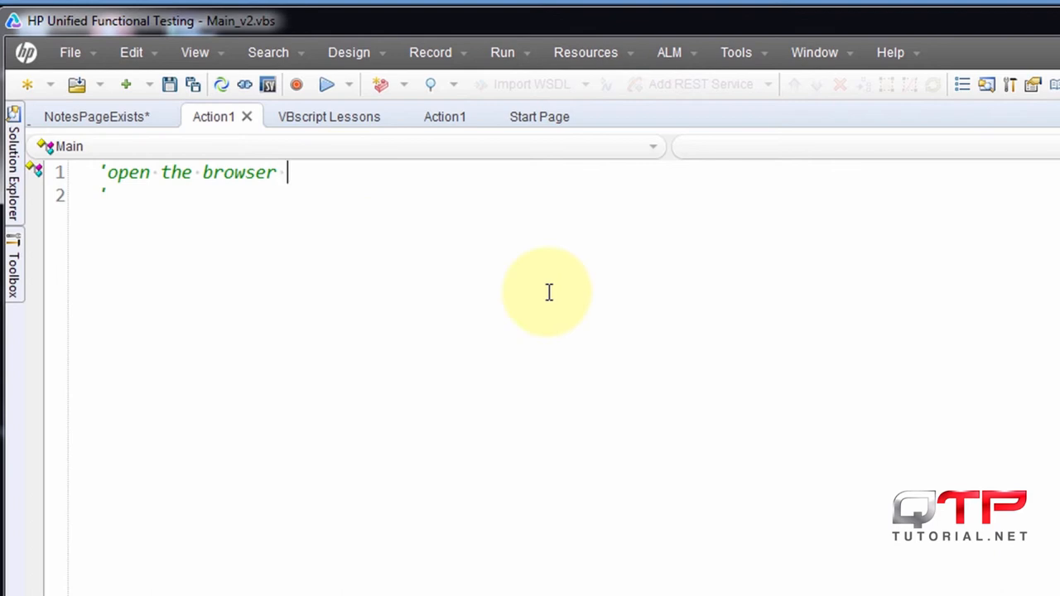
pyautogui.write('and go to login p')
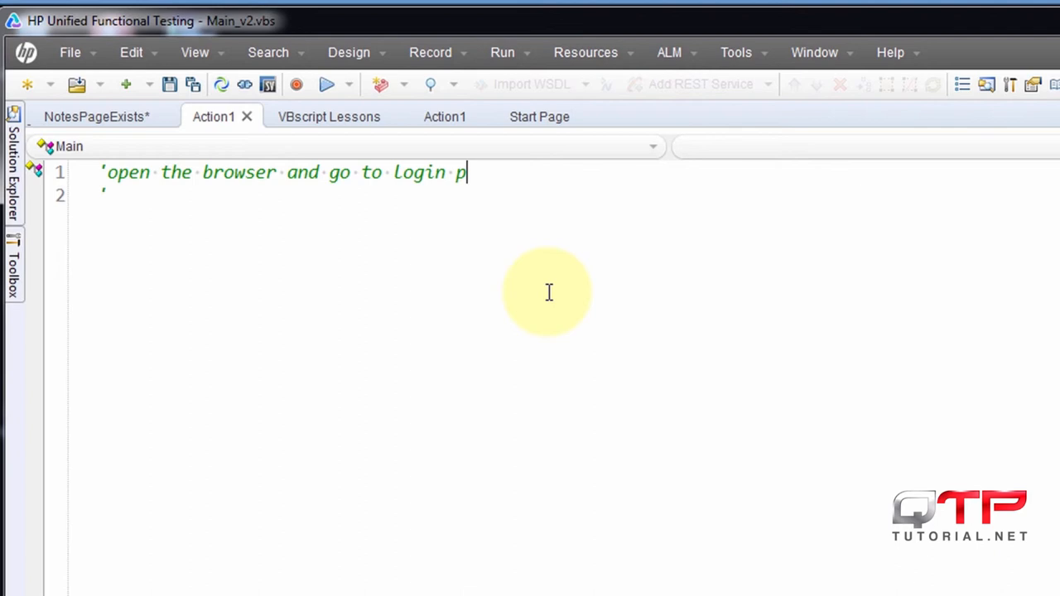
pyautogui.write('age')
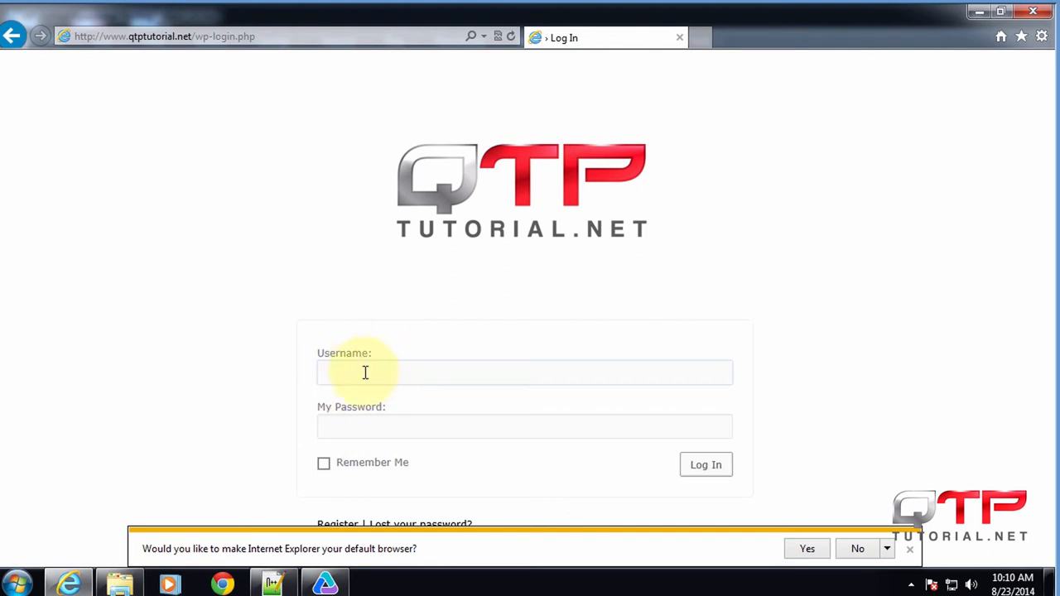
# Select the qtptutorial login page URL in Internet Explorer to place it after the first comment
pyautogui.click(523, 426)
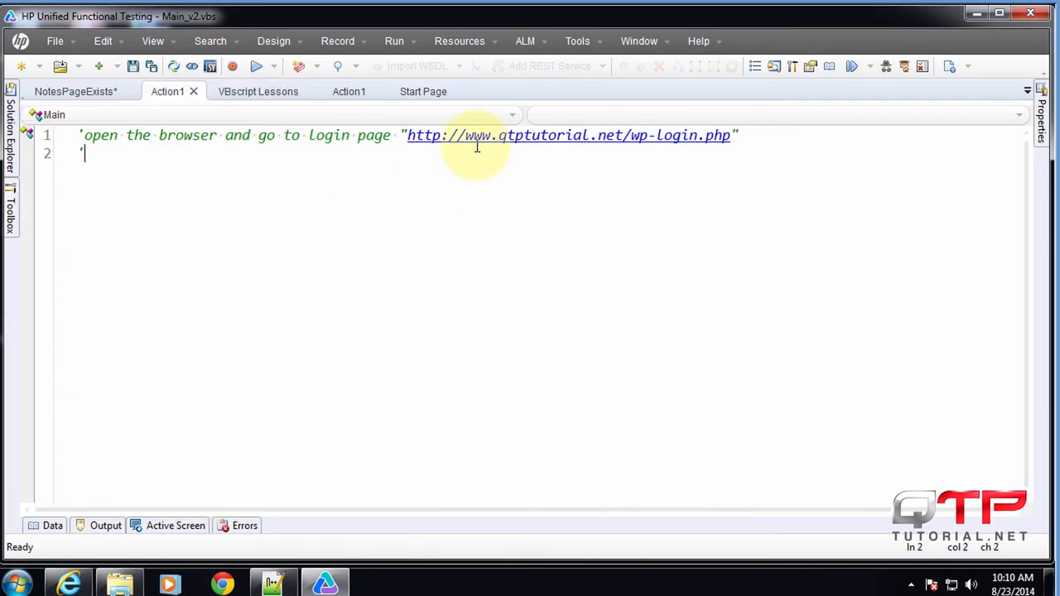
# Add the comment 'Login as the second line of Action1
pyautogui.write("'Login")
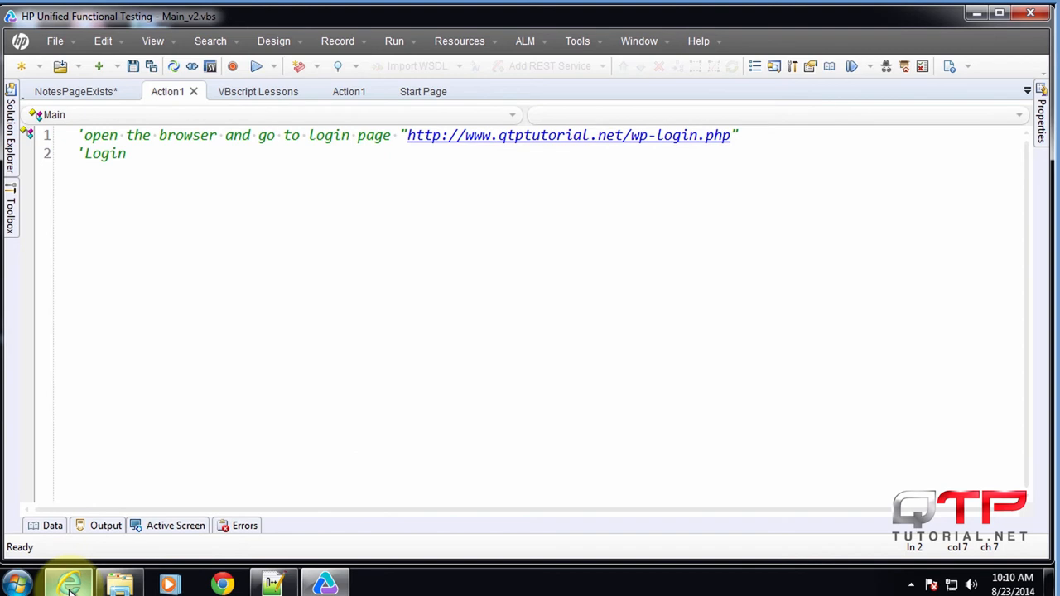
pyautogui.moveTo(441, 255)
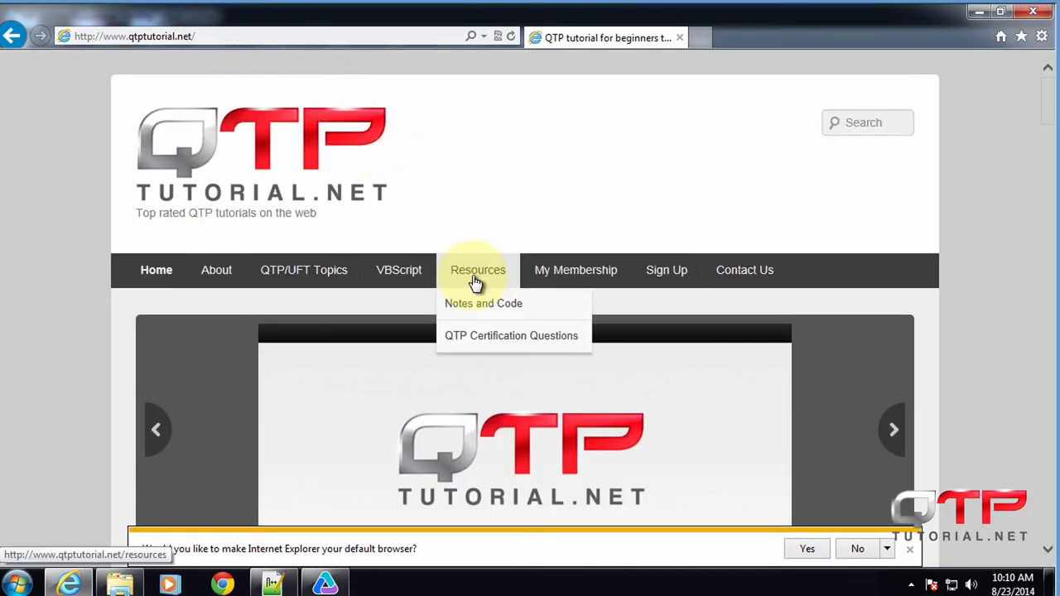
pyautogui.moveTo(487, 280)
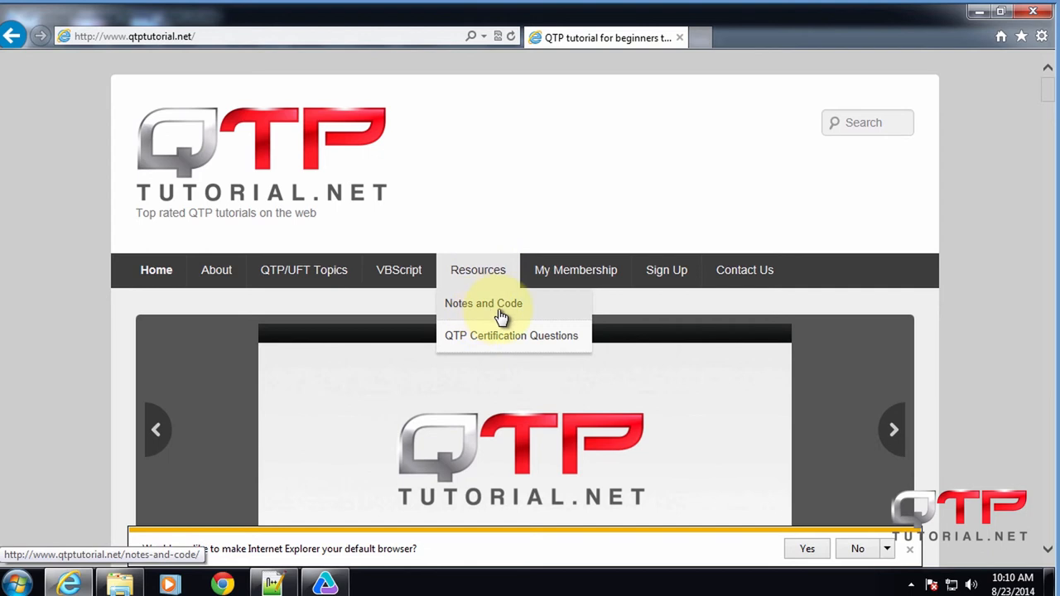
pyautogui.moveTo(944, 298)
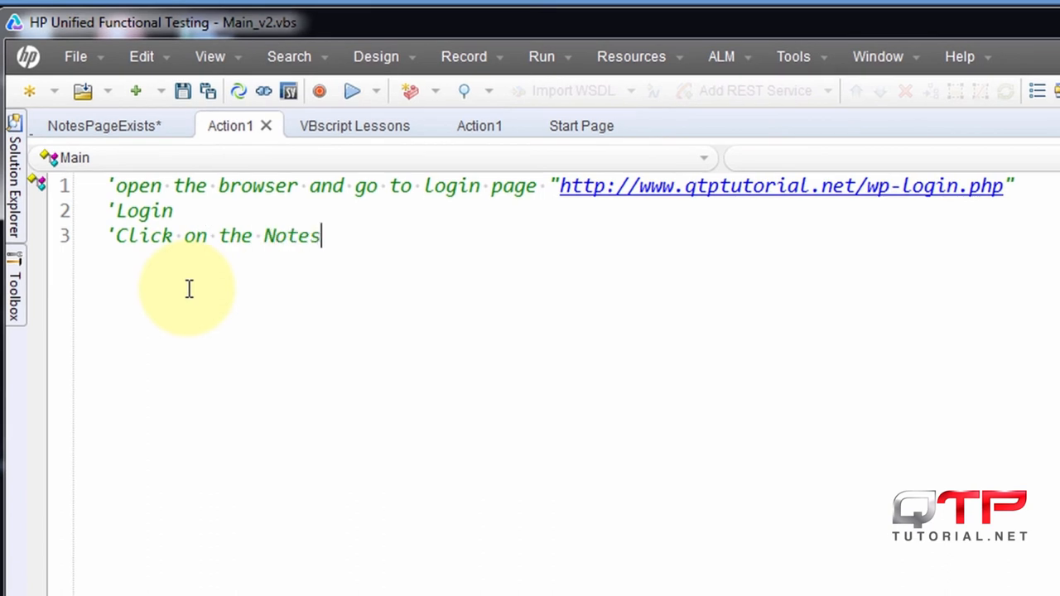
# Finish comment 3 'Click on the Notes and Code Link in the browser' and add comment 4 'Verify that the page opened that we expected'
pyautogui.write('and Code Link in the browser')
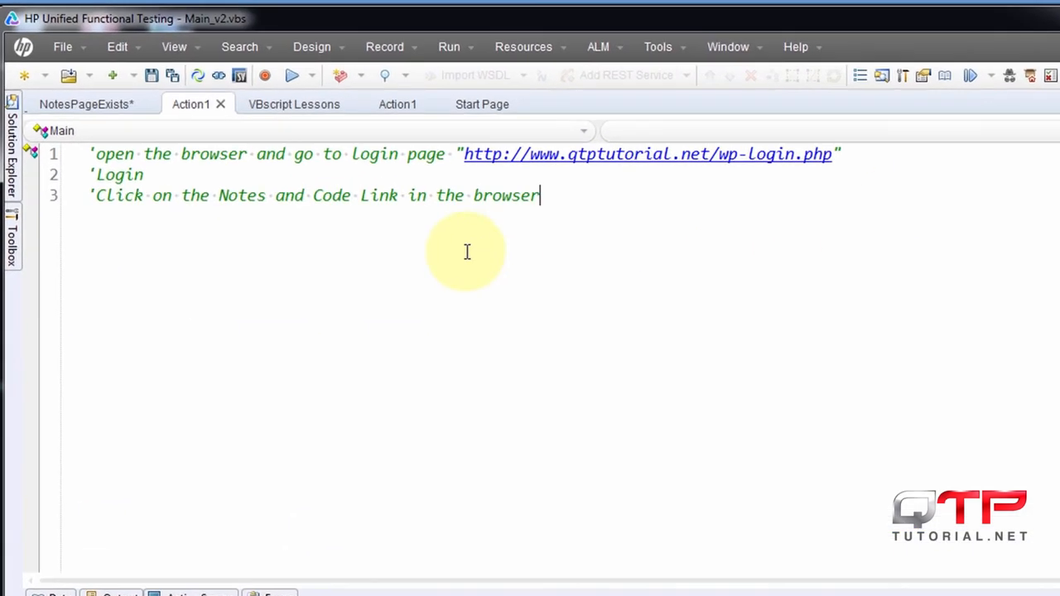
pyautogui.write("'Verify that the page opened")
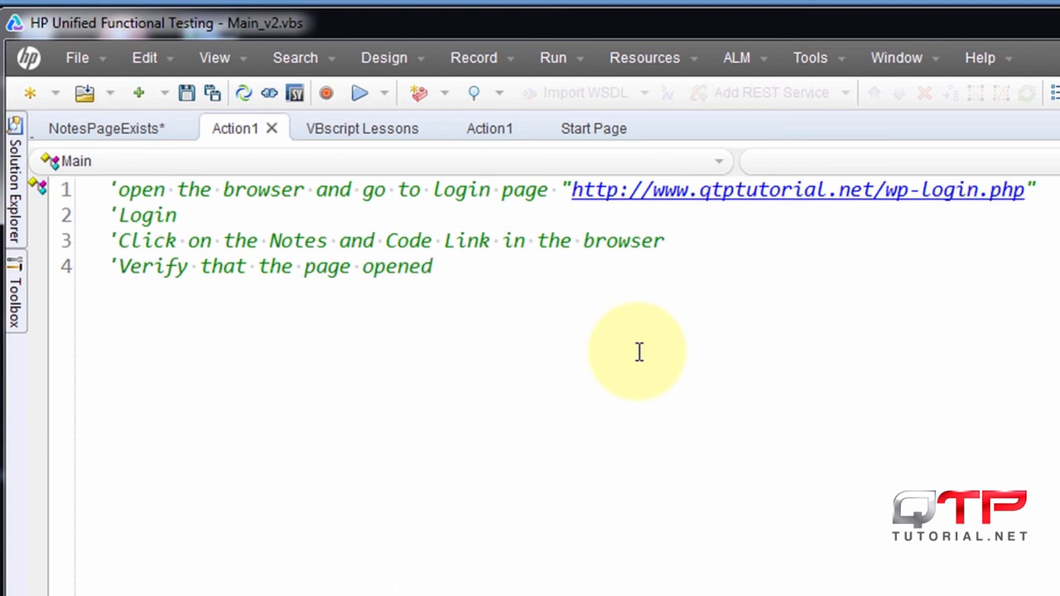
pyautogui.write('that we expected')
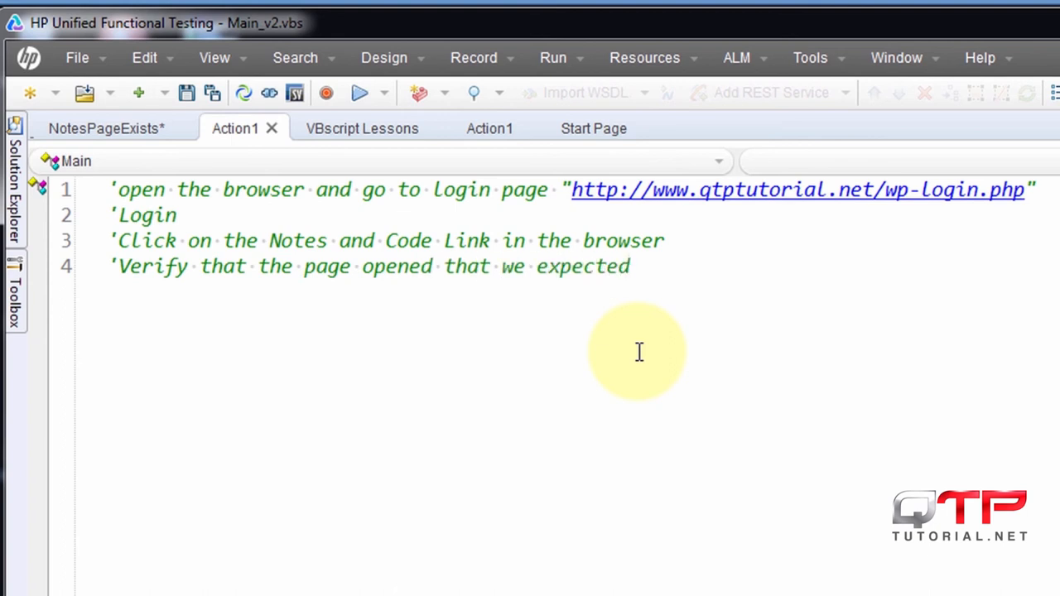